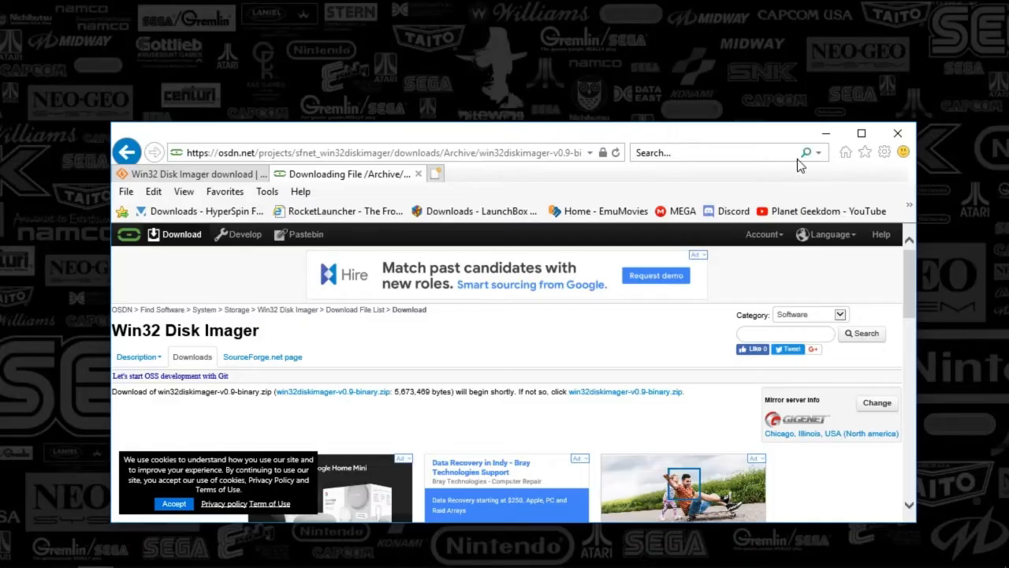
{"action": "mouse_move", "coordinate": [780, 134]}
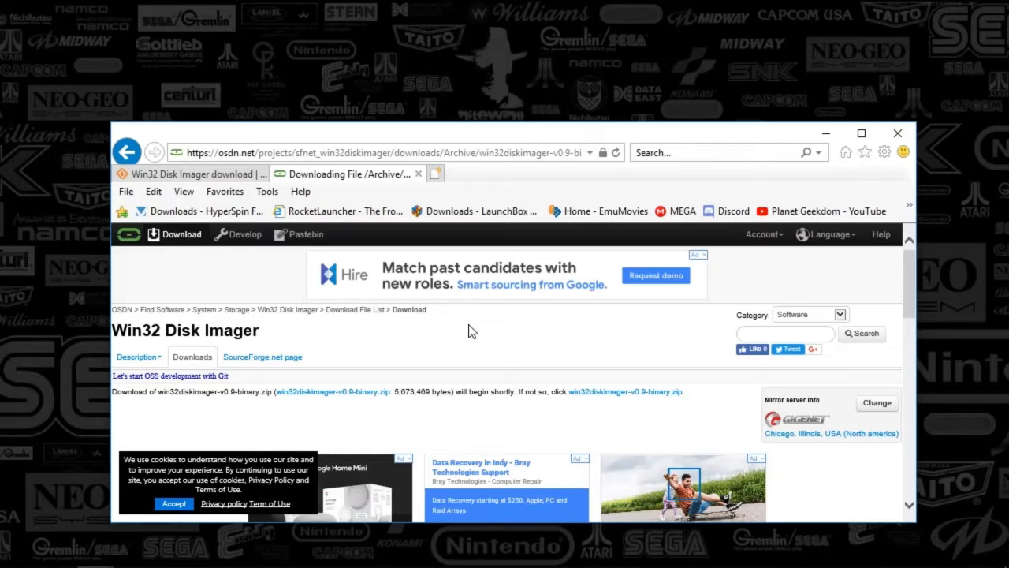
{"action": "mouse_move", "coordinate": [471, 416]}
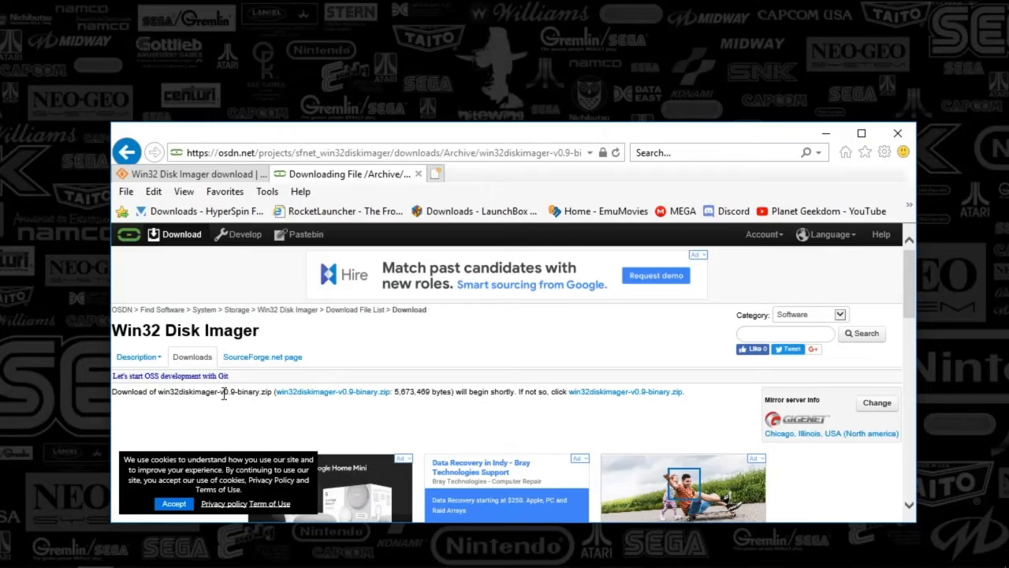
{"action": "mouse_move", "coordinate": [239, 403]}
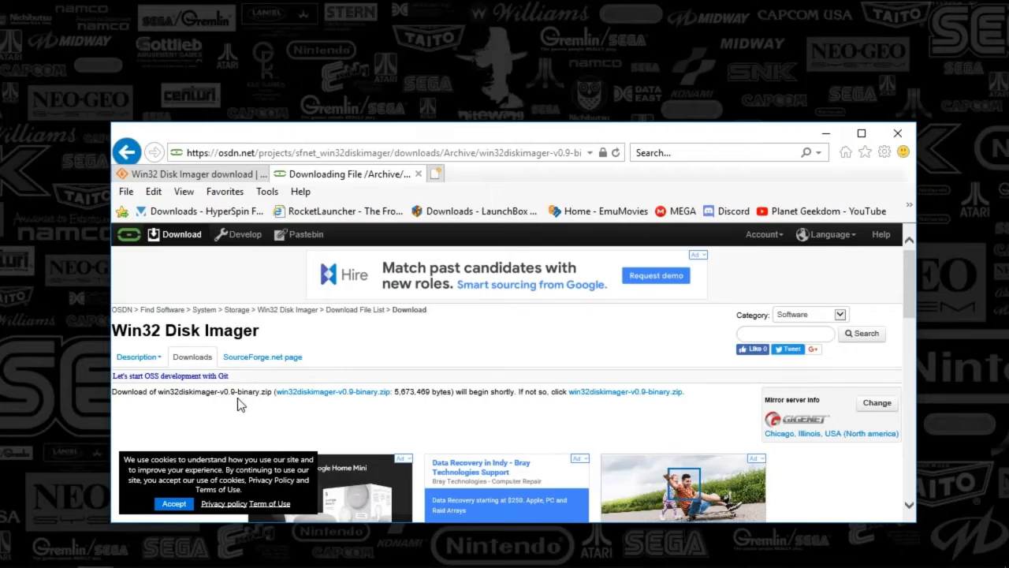
{"action": "mouse_move", "coordinate": [219, 394]}
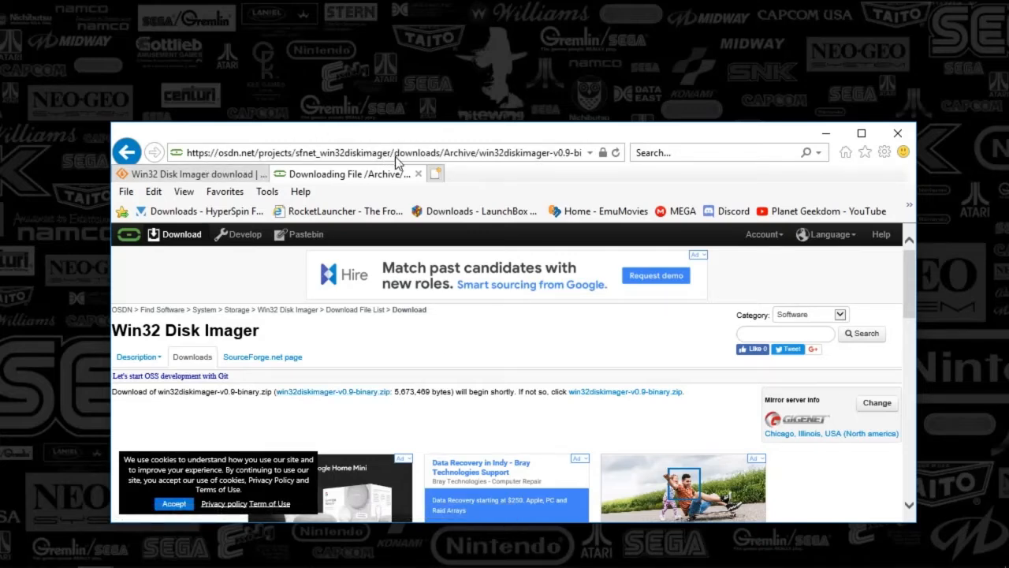
{"action": "mouse_move", "coordinate": [465, 417]}
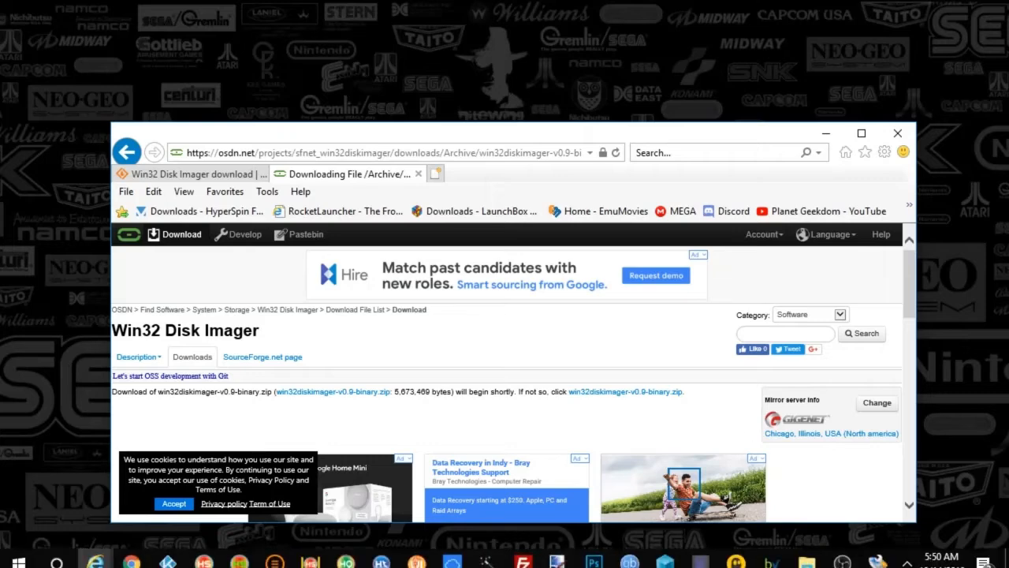
{"action": "mouse_move", "coordinate": [331, 391]}
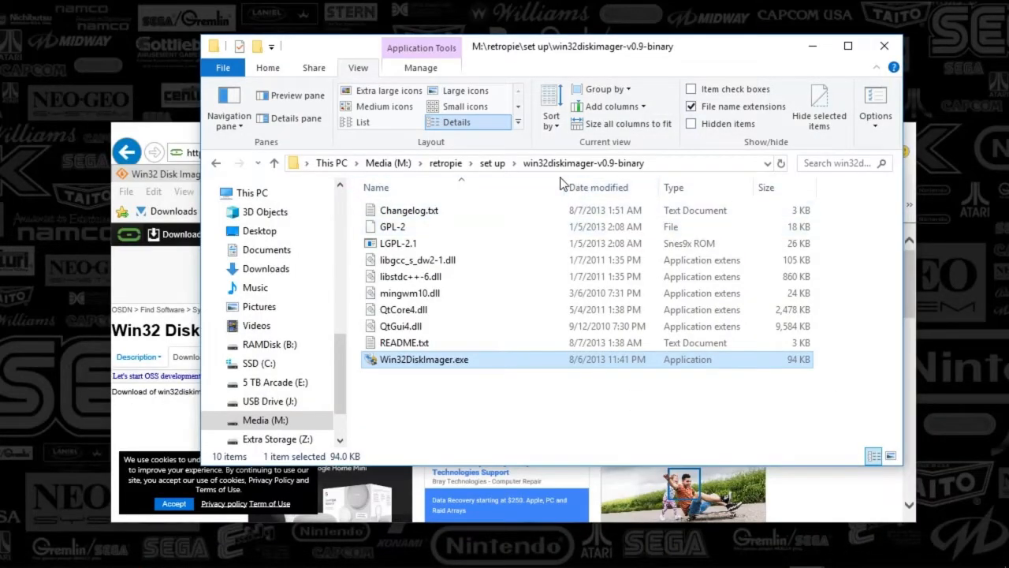
{"action": "mouse_move", "coordinate": [465, 407]}
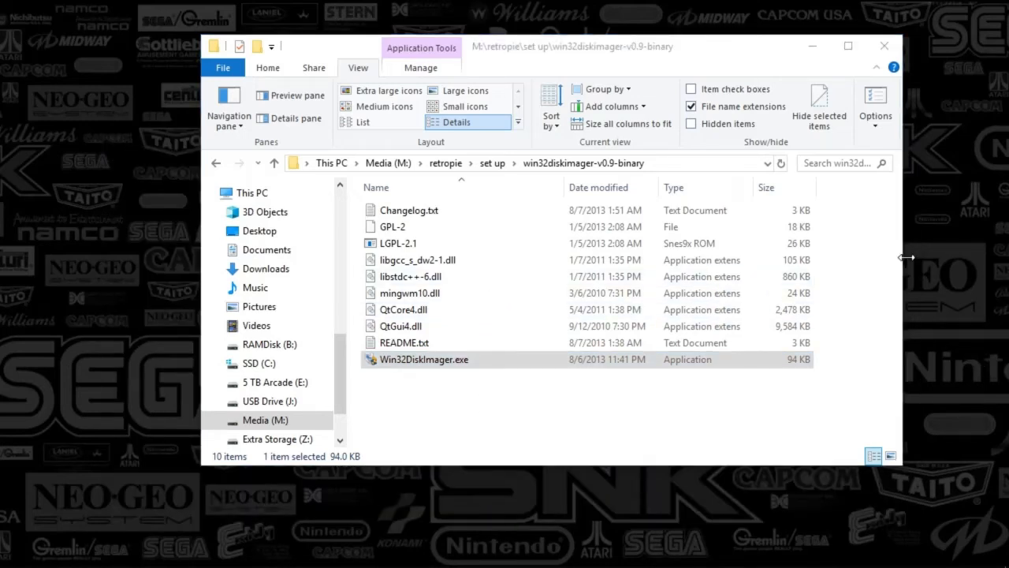
Launch Win32DiskImager.exe with the RetroPie .img loaded and the target drive selected
{"action": "double_click", "coordinate": [423, 359]}
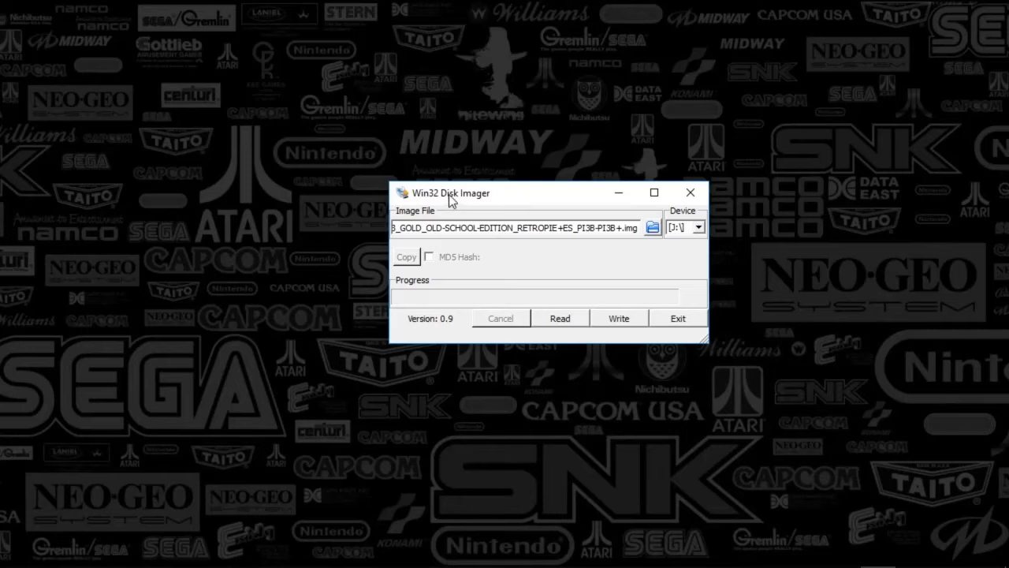
{"action": "mouse_move", "coordinate": [710, 254]}
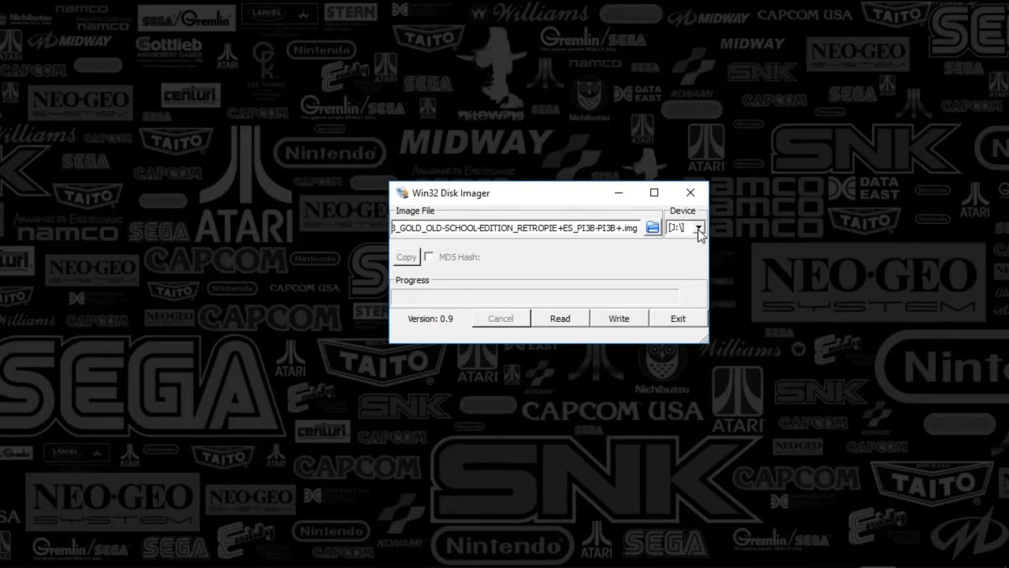
{"action": "mouse_move", "coordinate": [623, 246]}
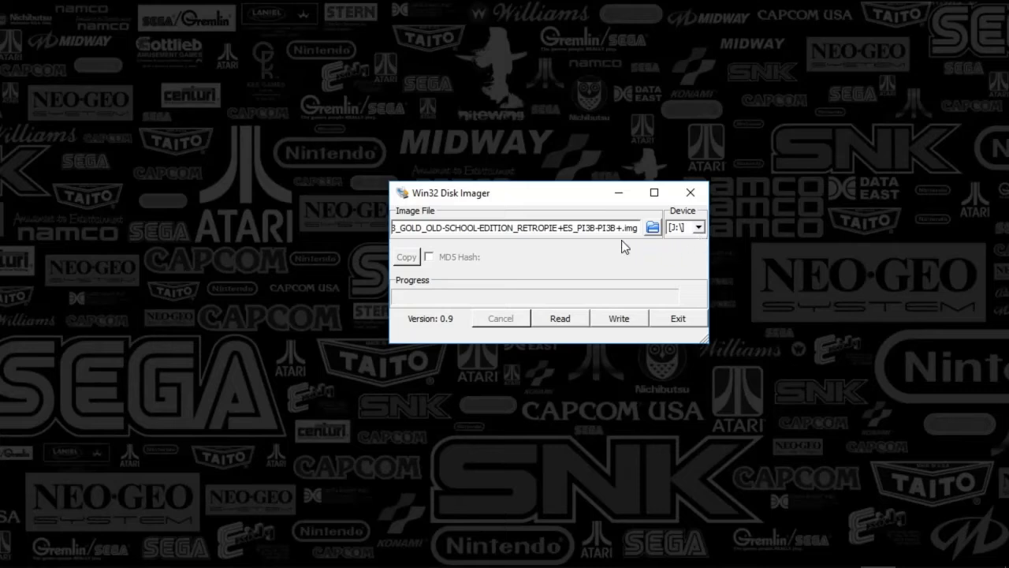
{"action": "mouse_move", "coordinate": [652, 227]}
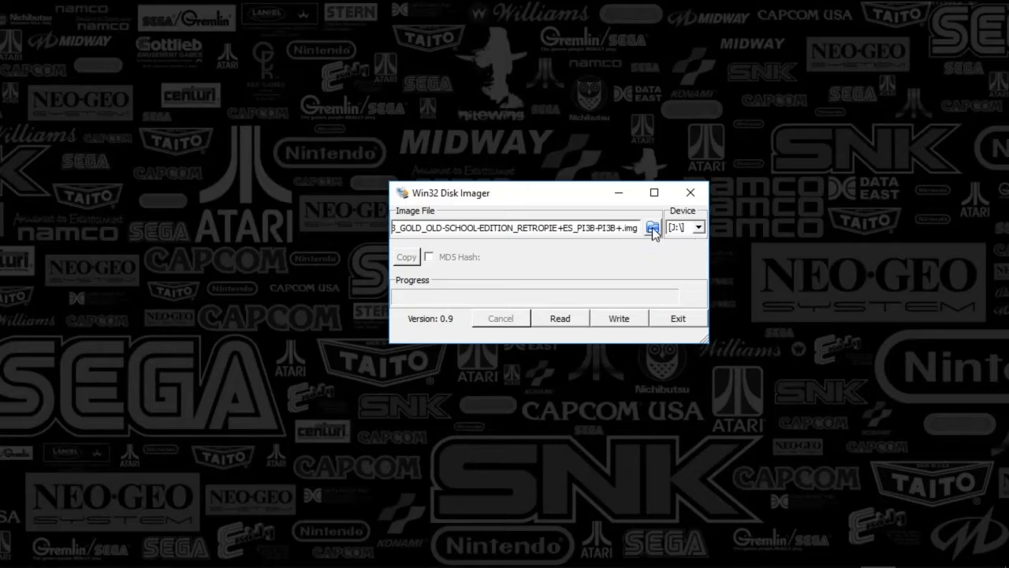
{"action": "mouse_move", "coordinate": [659, 240]}
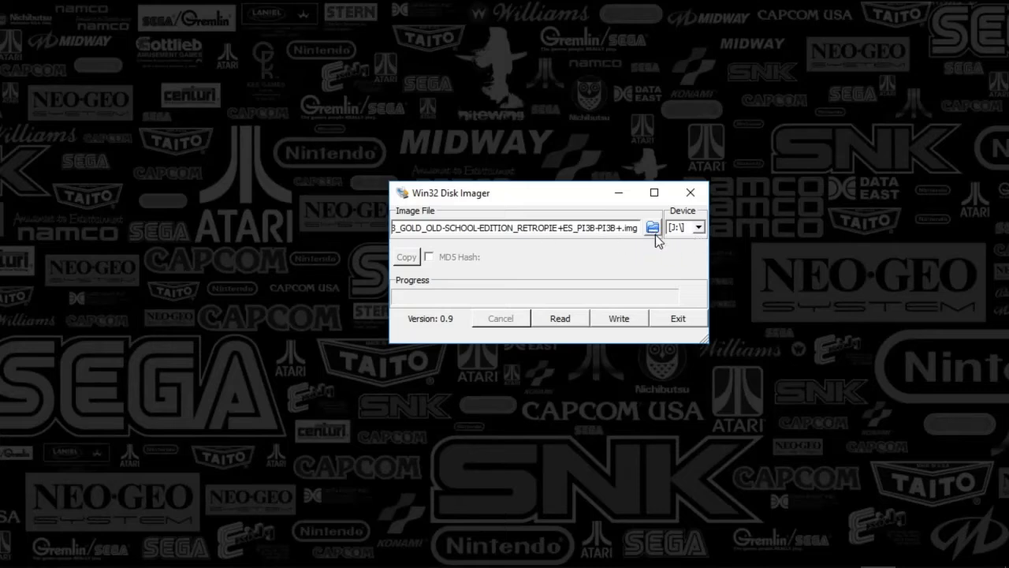
{"action": "mouse_move", "coordinate": [656, 251]}
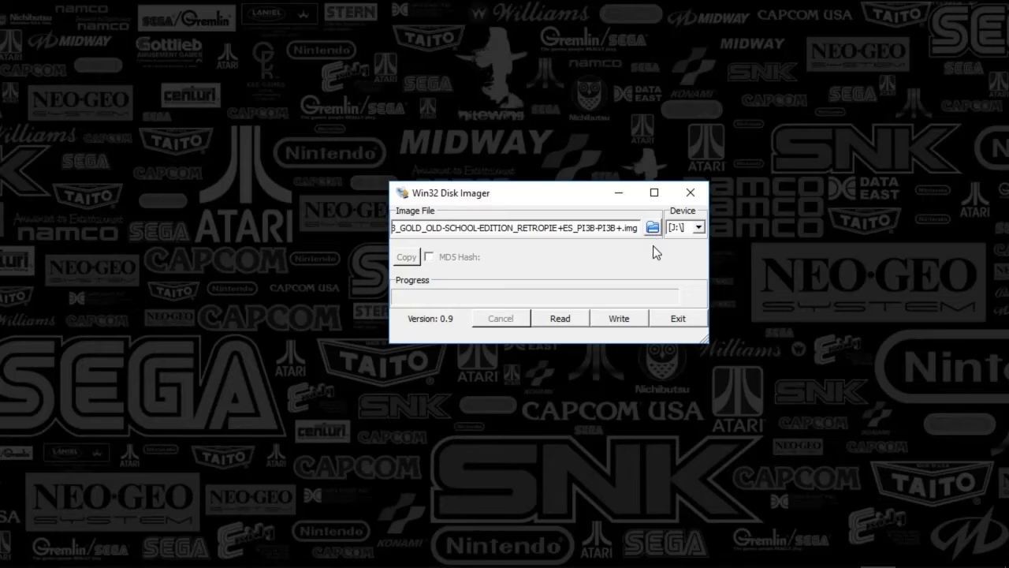
{"action": "mouse_move", "coordinate": [618, 335]}
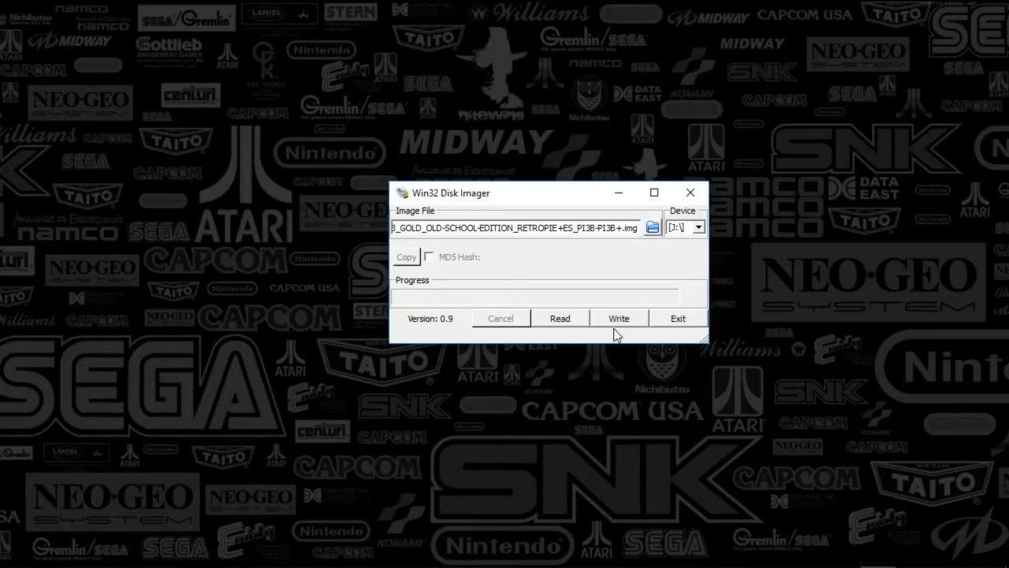
Write the RetroPie image to the drive, confirming the overwrite warning with Yes
{"action": "left_click", "coordinate": [618, 318]}
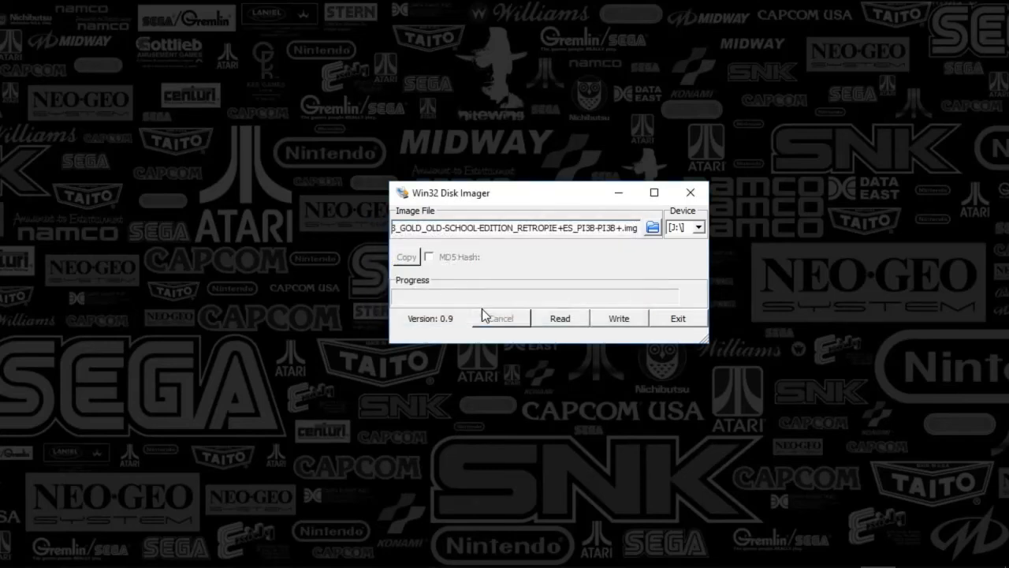
{"action": "left_click", "coordinate": [618, 318]}
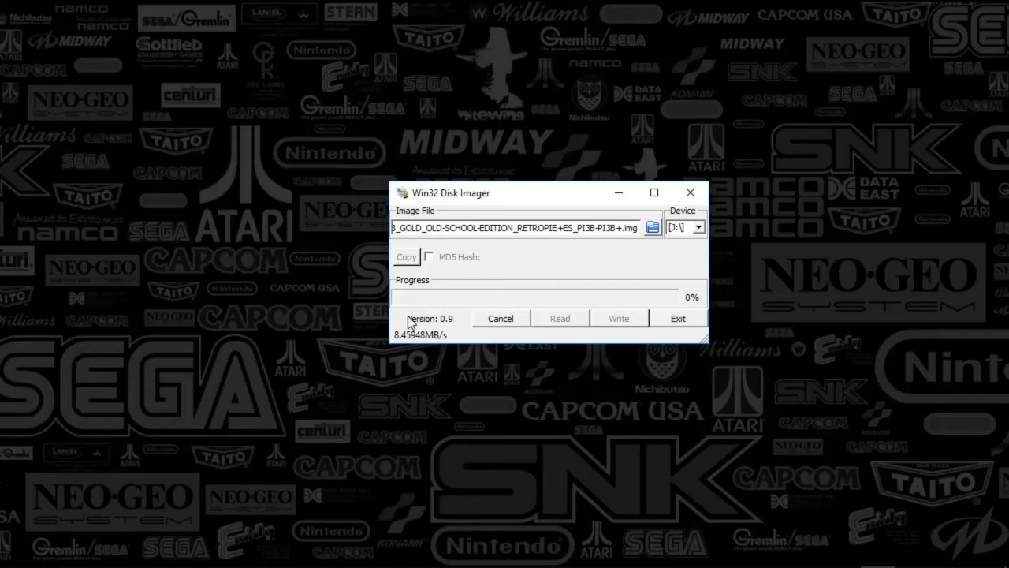
{"action": "mouse_move", "coordinate": [704, 473]}
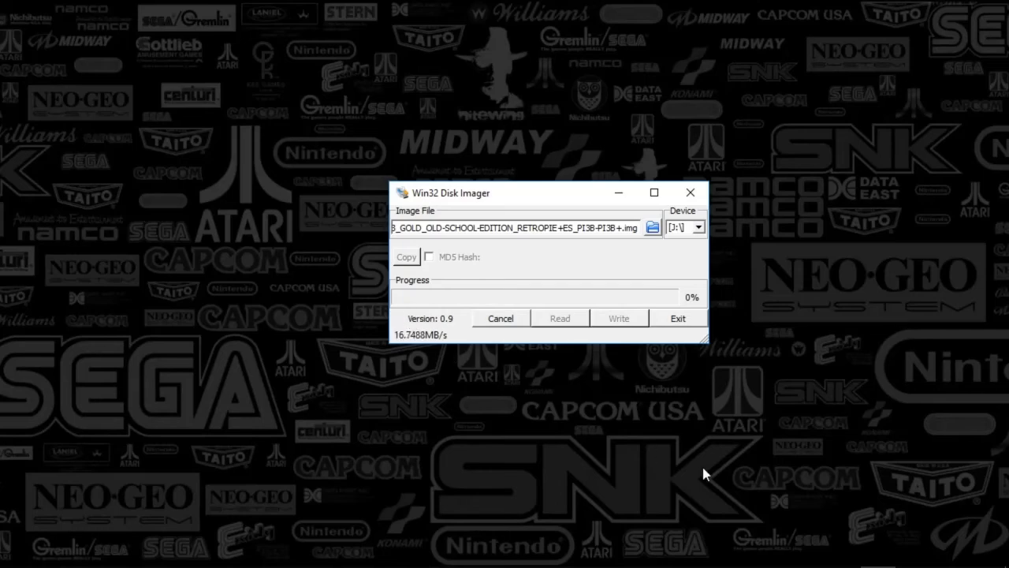